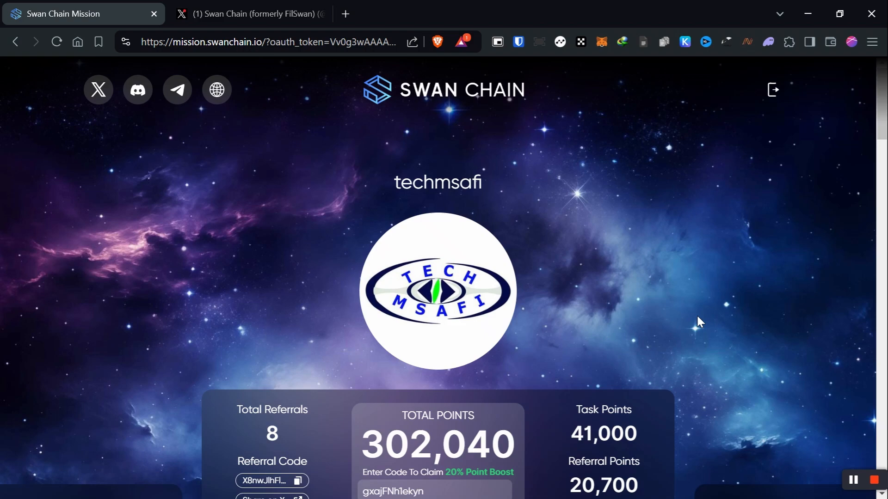
Scroll past the points summary and Daily Combo toward Available Tasks.
scroll("down", 3)
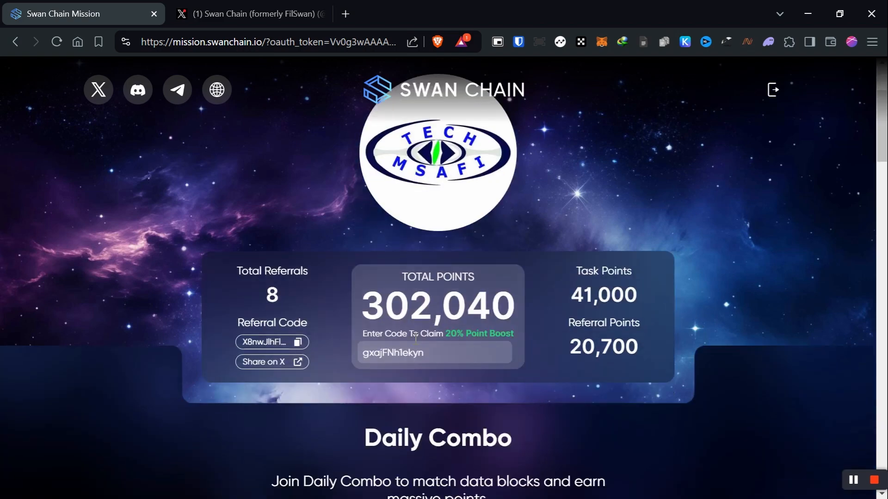
mouse_move(294, 474)
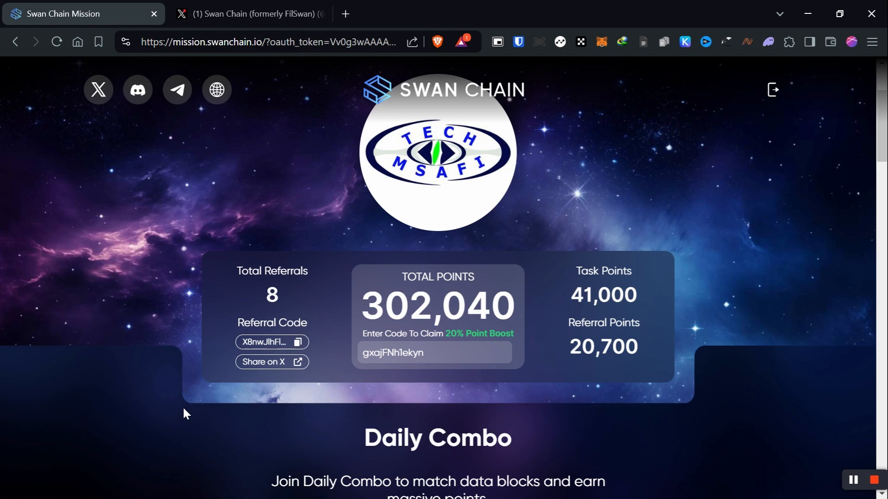
mouse_move(166, 433)
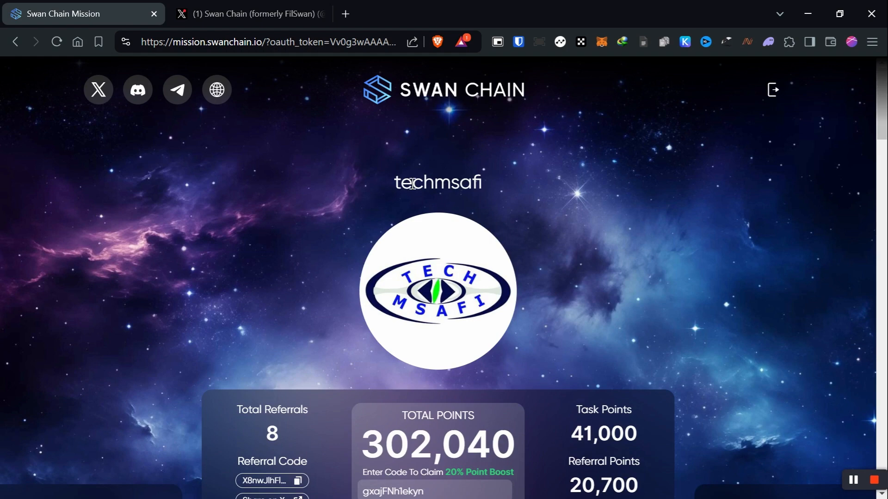
mouse_move(252, 347)
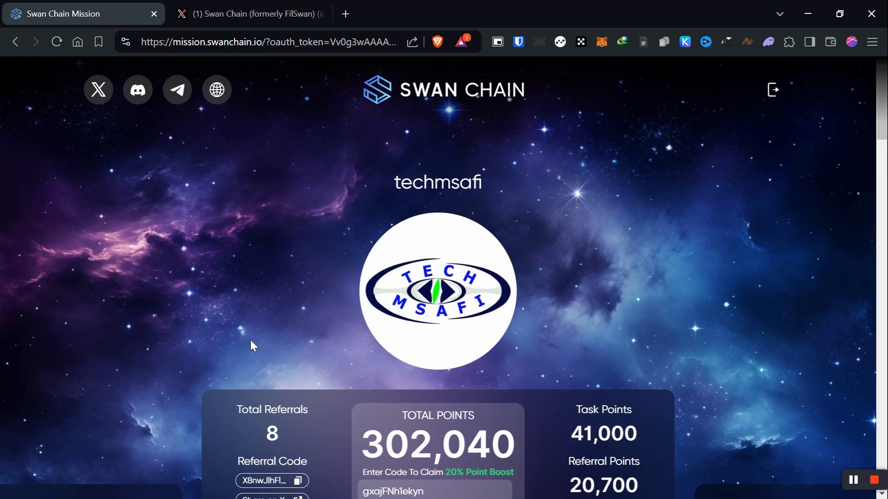
scroll("down", 3)
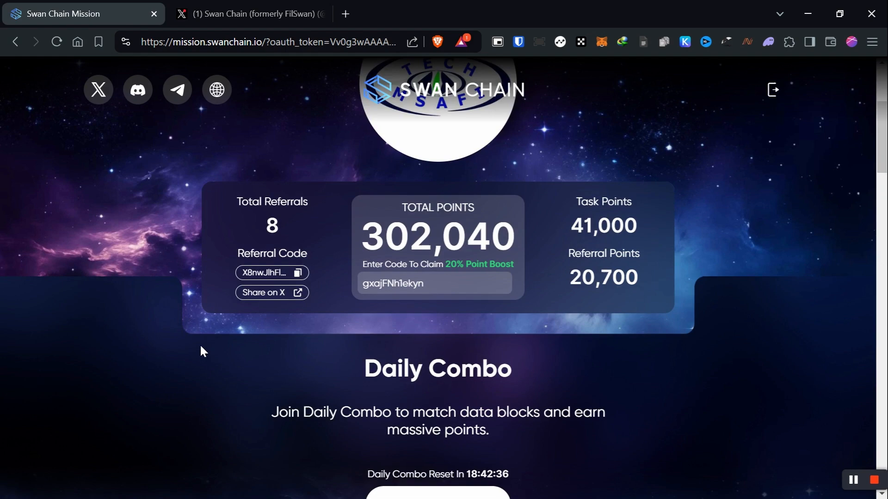
scroll("down", 3)
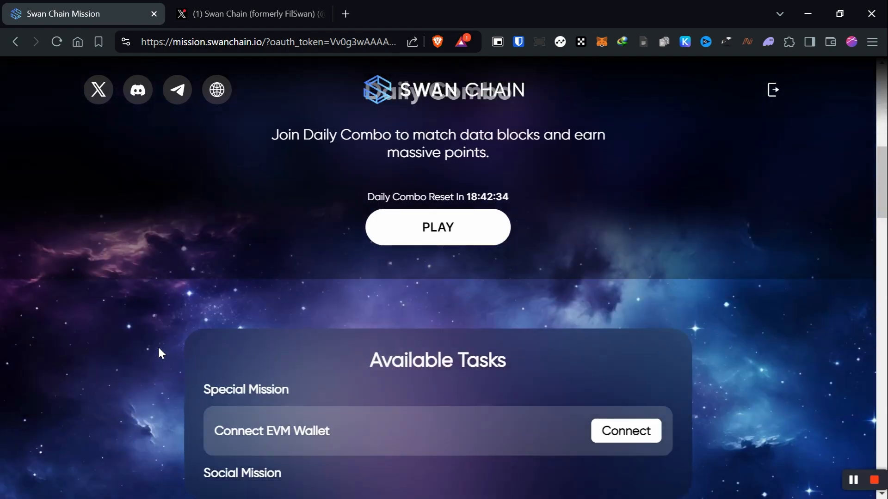
scroll("down", 3)
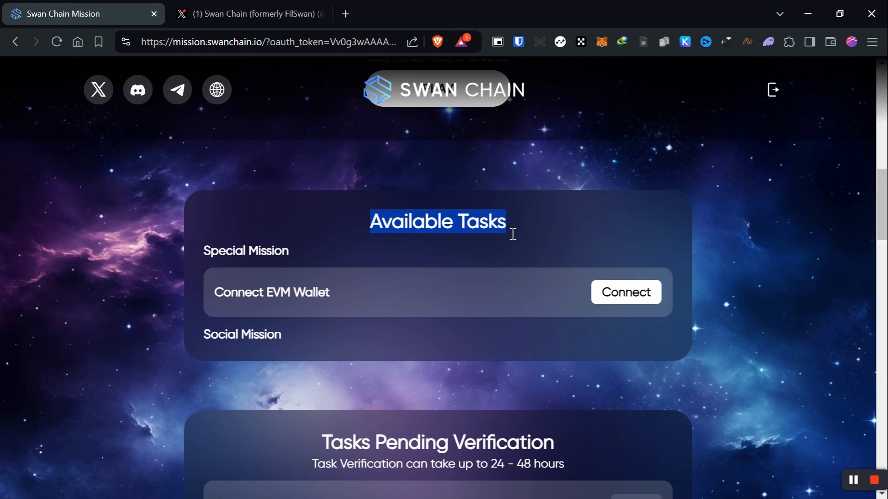
mouse_move(189, 289)
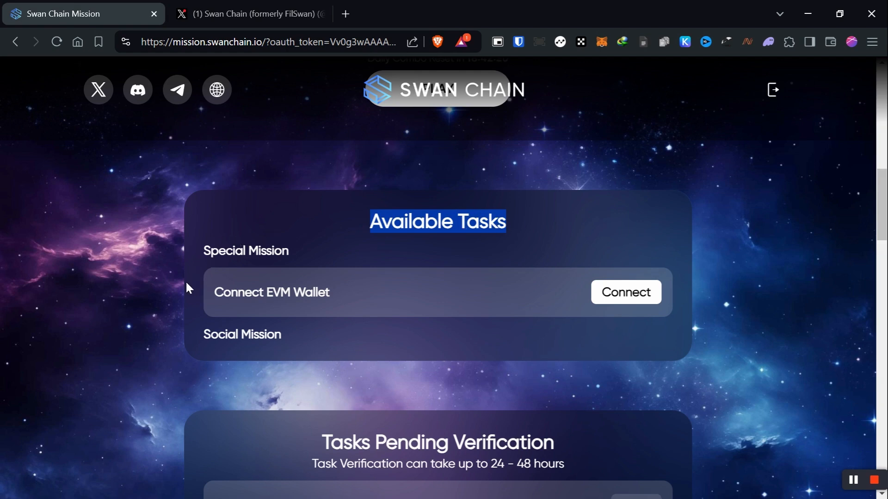
mouse_move(620, 300)
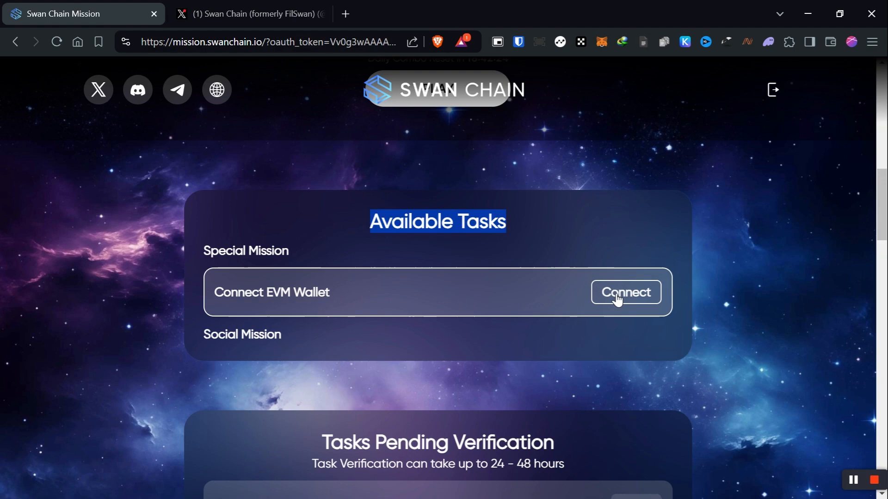
Start the Connect EVM Wallet mission with its Connect button under Available Tasks.
scroll("down", 3)
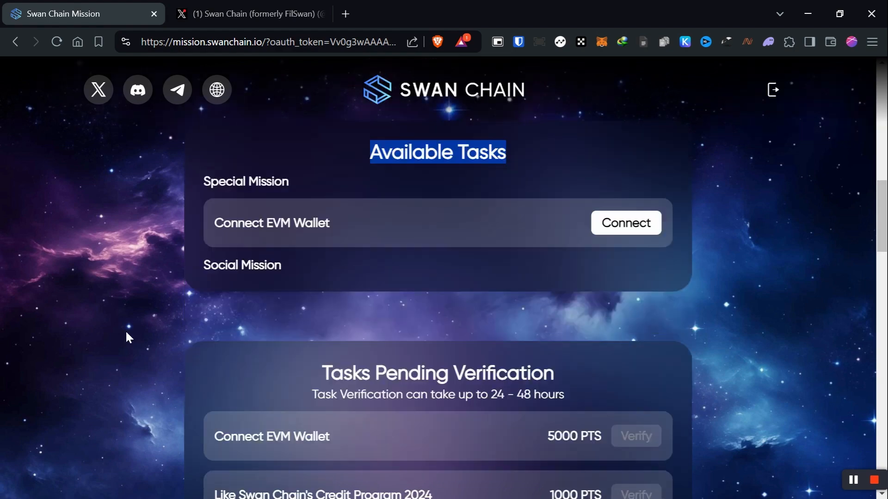
scroll("down", 3)
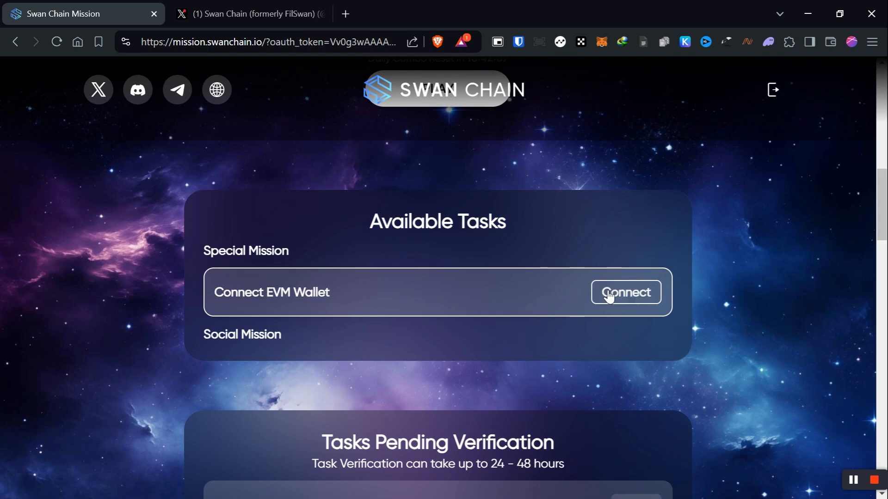
mouse_move(600, 63)
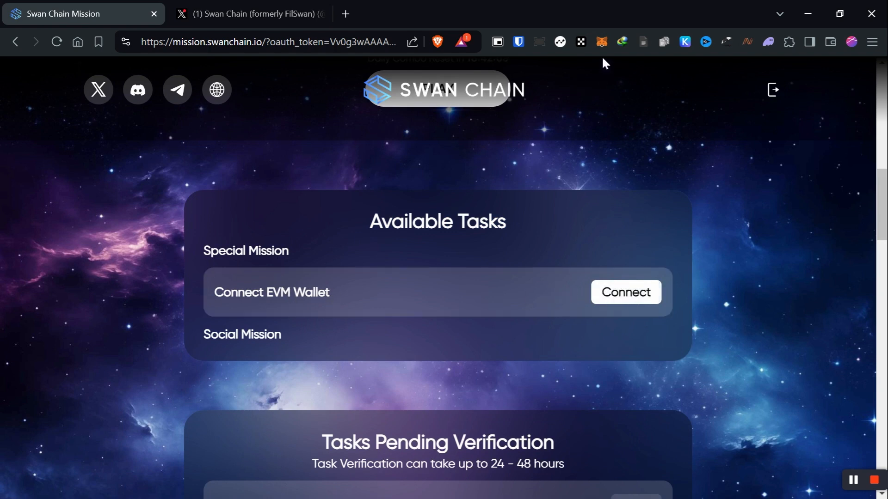
mouse_move(599, 56)
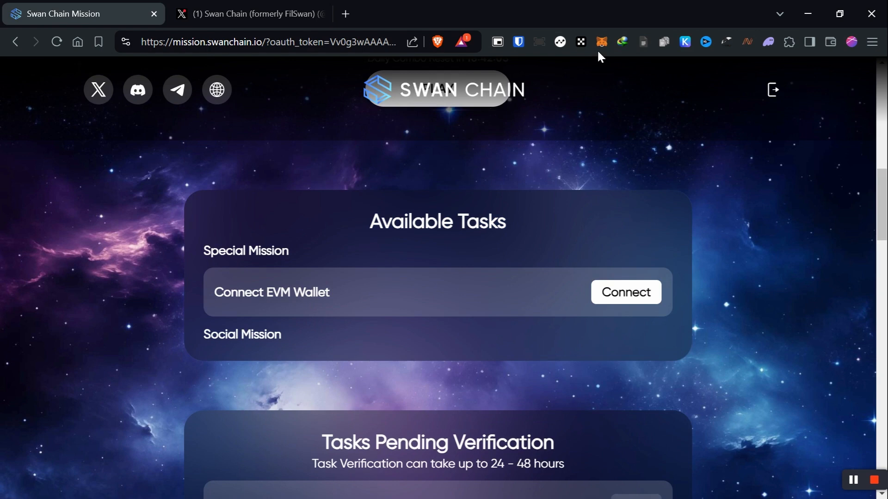
mouse_move(601, 42)
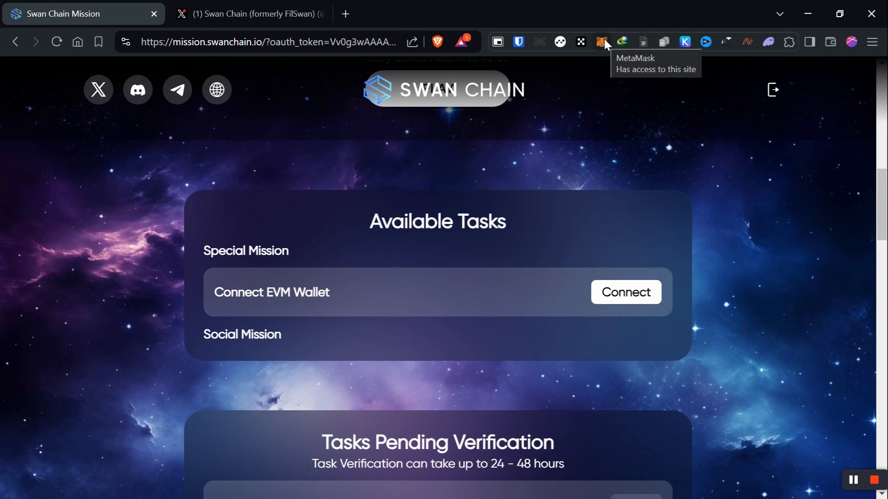
mouse_move(603, 39)
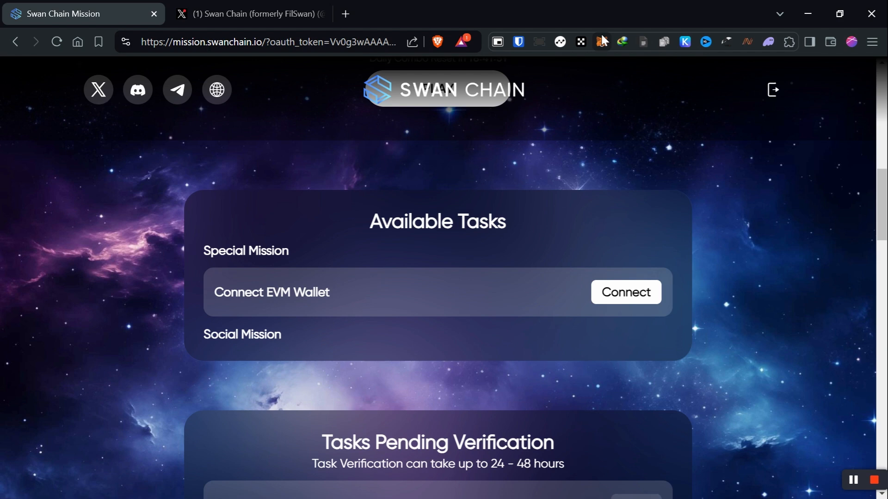
mouse_move(601, 55)
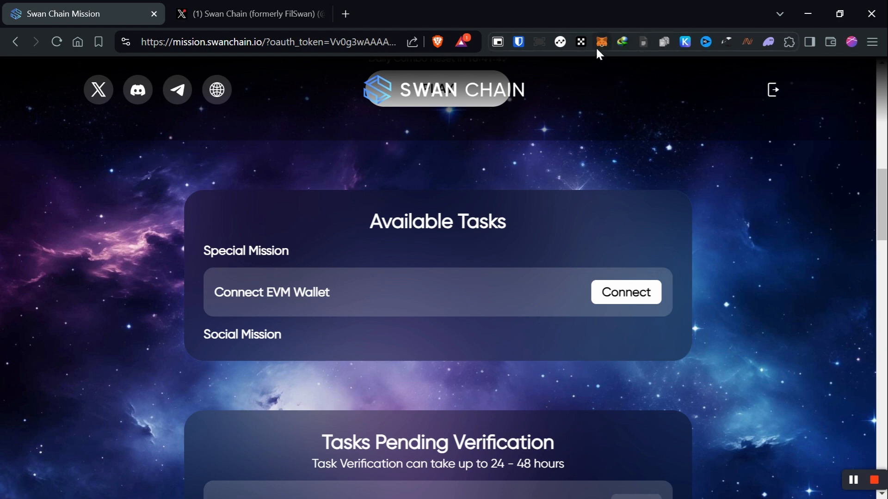
mouse_move(514, 18)
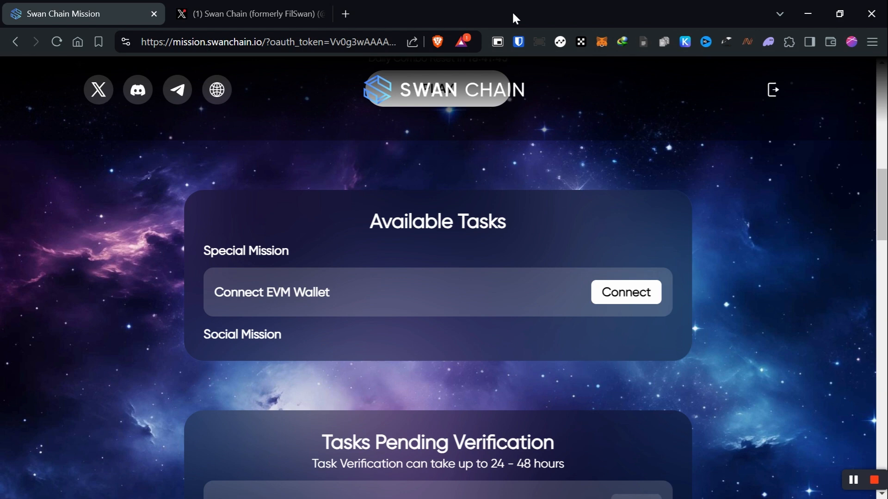
mouse_move(364, 17)
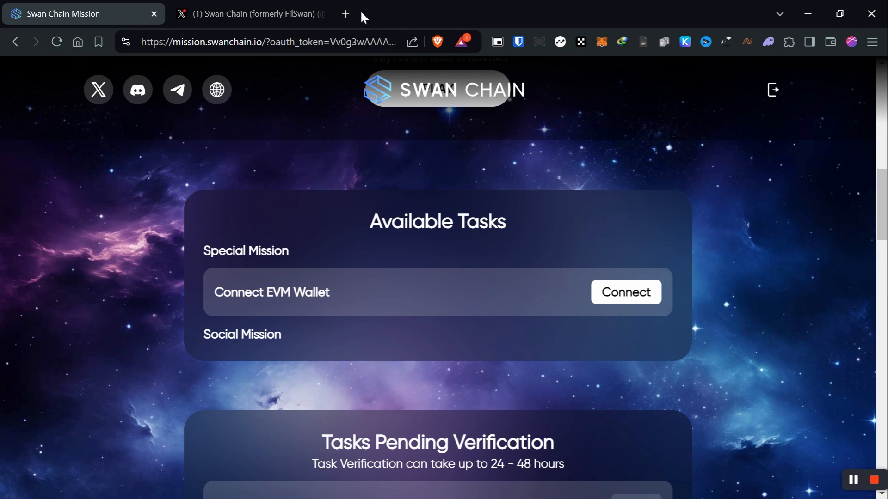
mouse_move(388, 14)
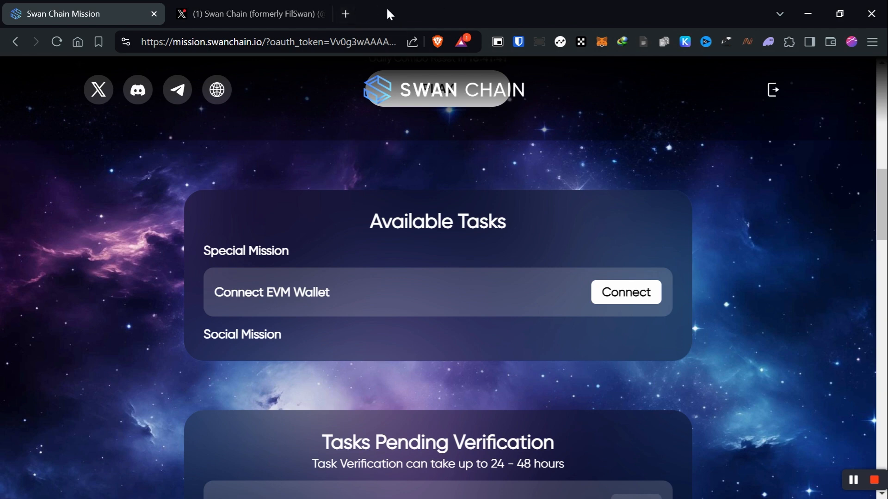
mouse_move(156, 154)
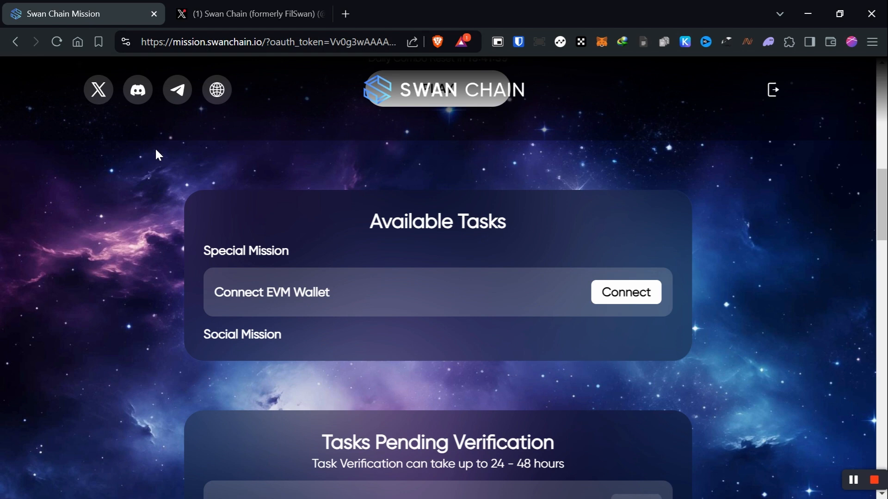
mouse_move(300, 118)
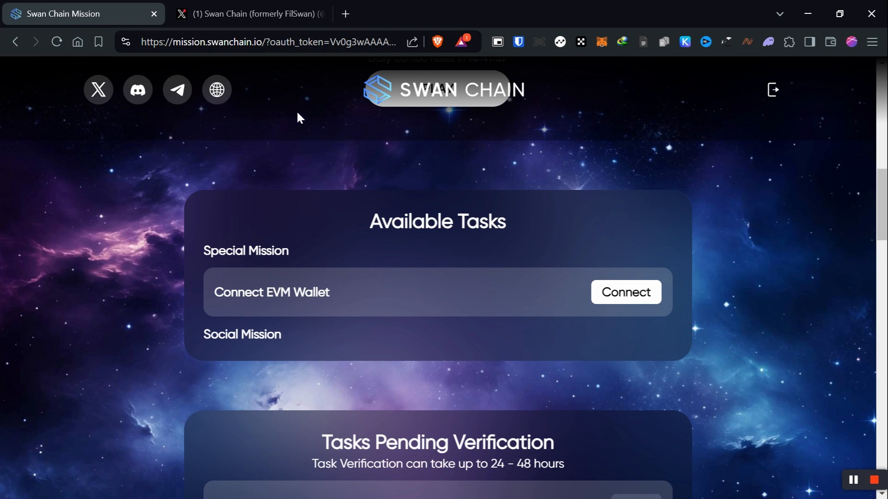
mouse_move(228, 160)
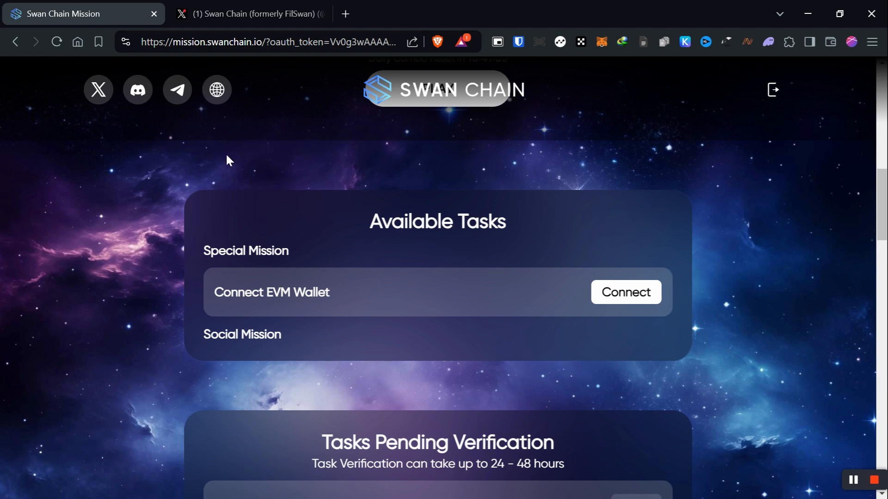
mouse_move(352, 148)
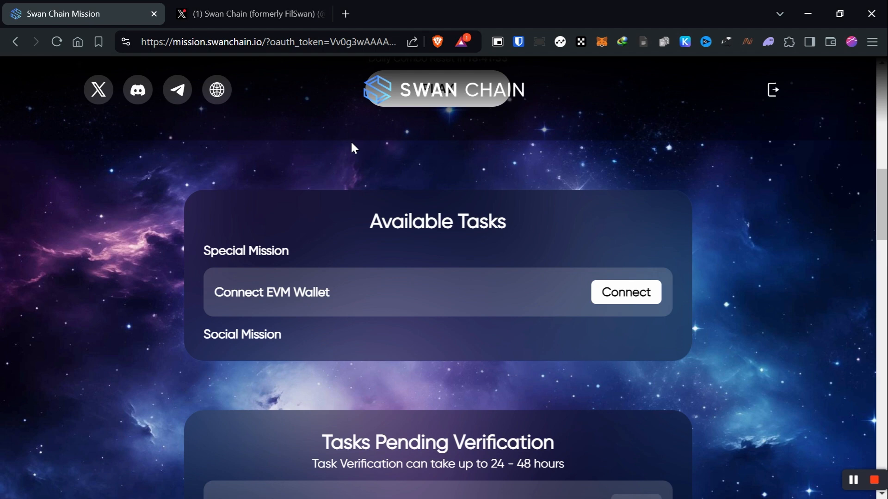
mouse_move(524, 160)
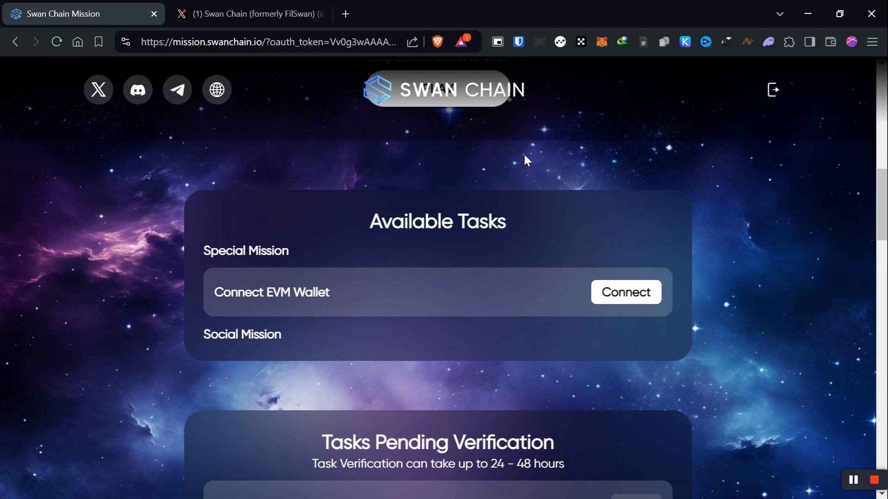
mouse_move(600, 46)
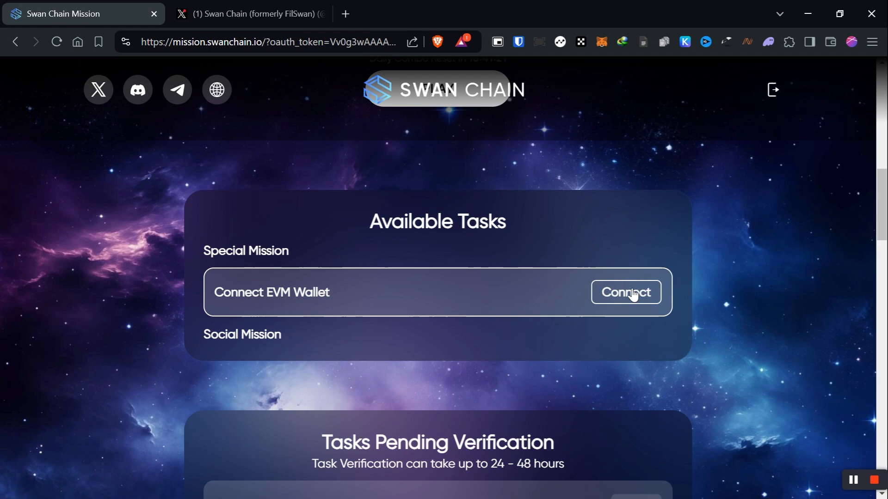
left_click(626, 293)
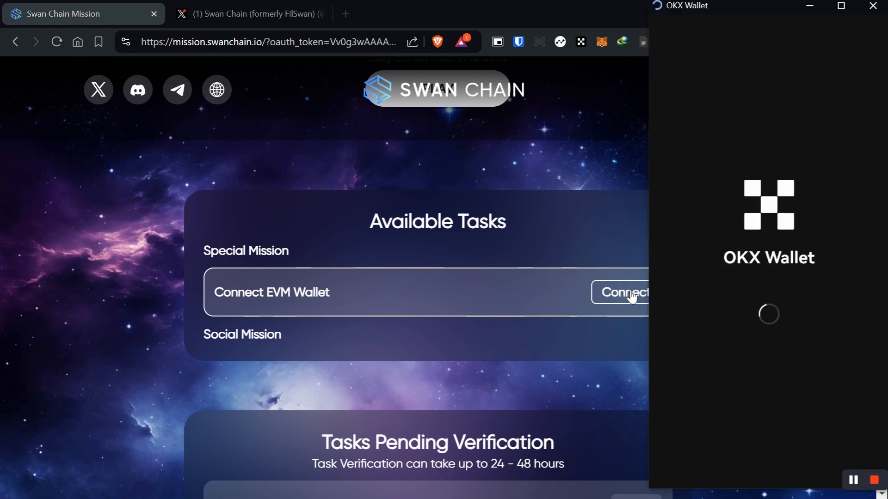
Pick MetaMask from OKX Wallet's 'Select one to connect' list.
left_click(622, 292)
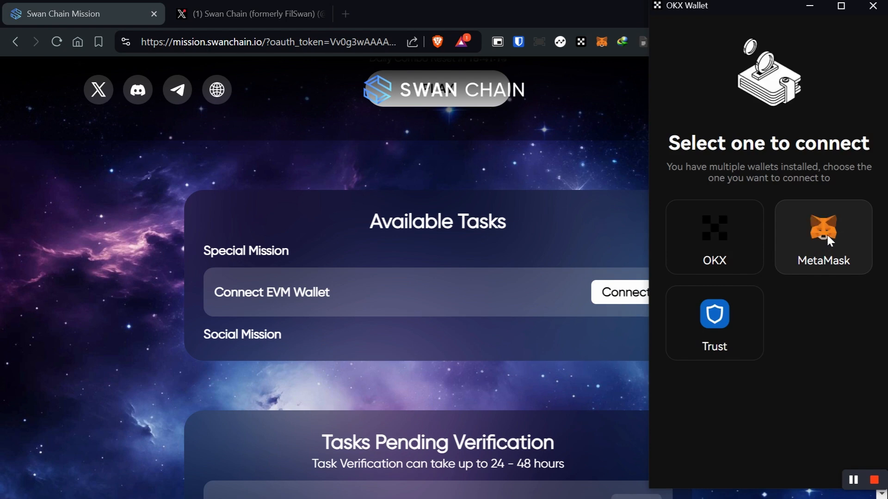
left_click(823, 237)
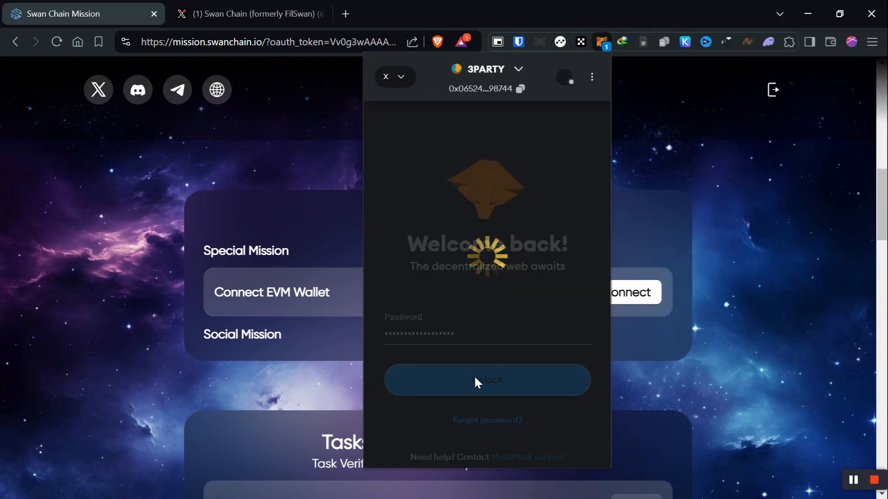
Unlock MetaMask, approve the 3PARTY account and permissions, and sign the sign-in message.
left_click(487, 380)
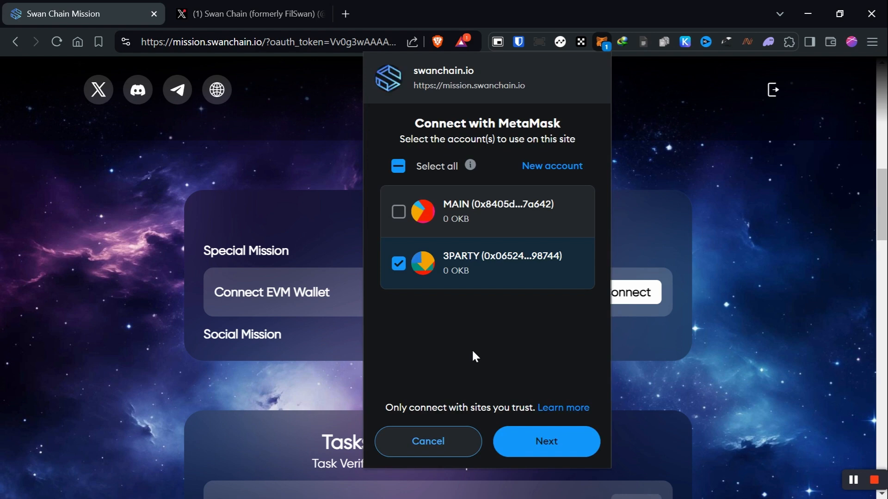
mouse_move(467, 351)
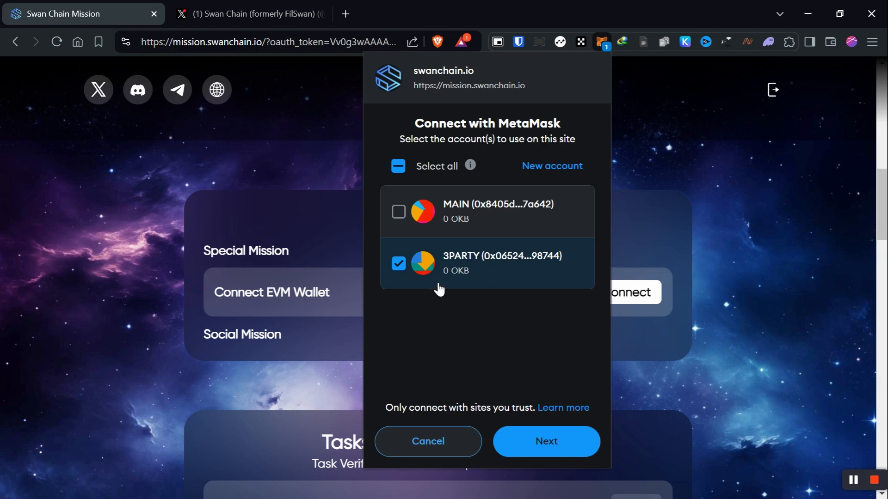
mouse_move(486, 159)
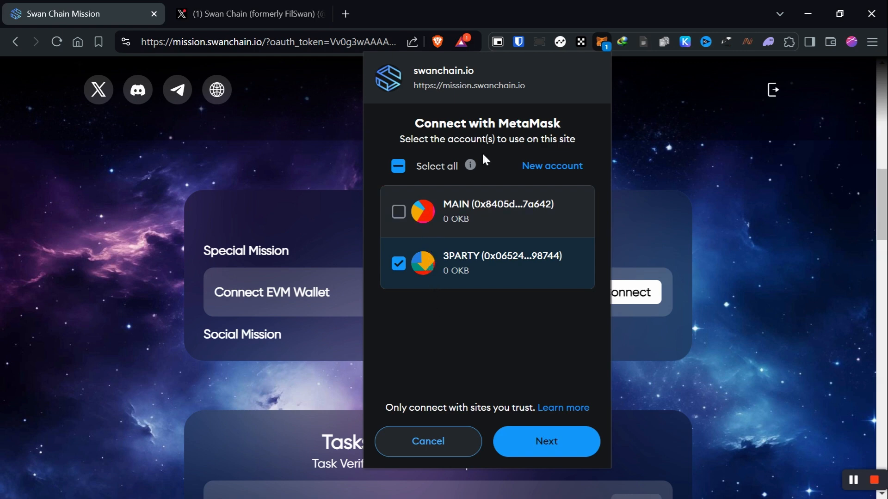
mouse_move(448, 92)
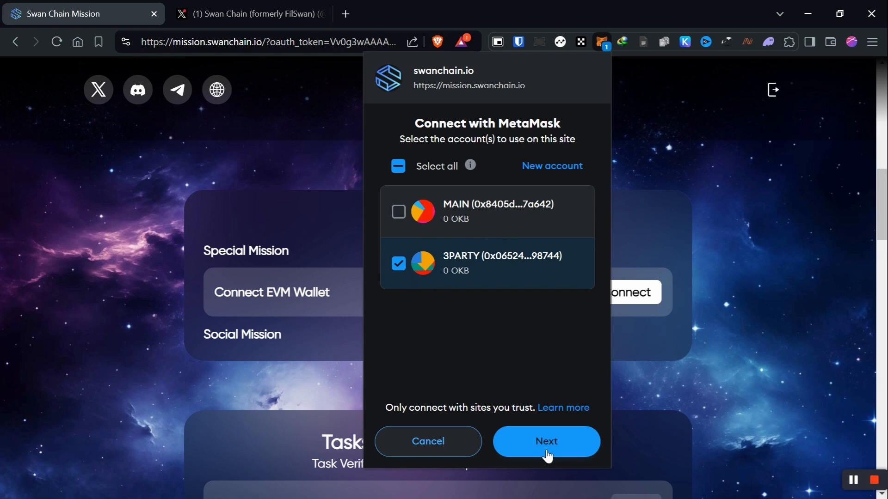
left_click(546, 442)
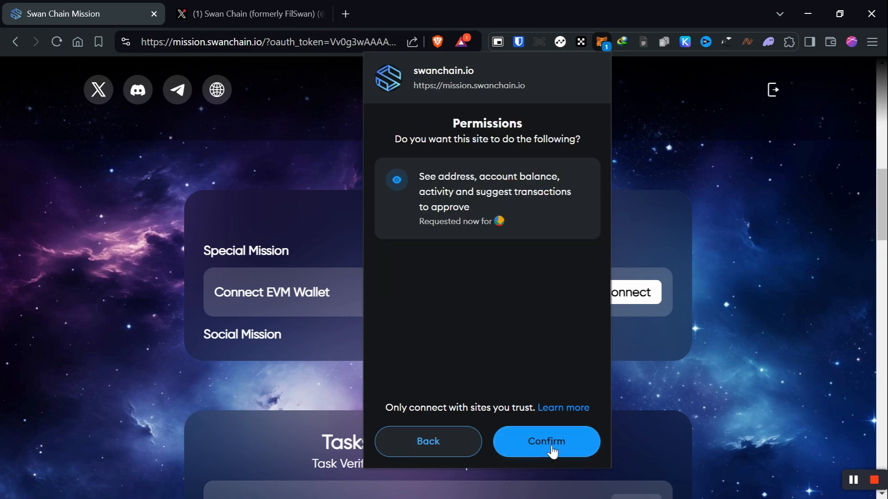
left_click(546, 441)
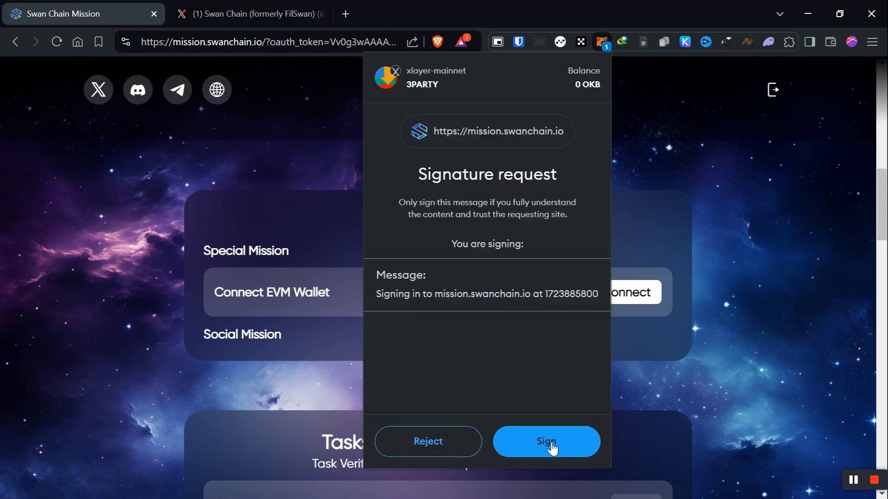
left_click(546, 442)
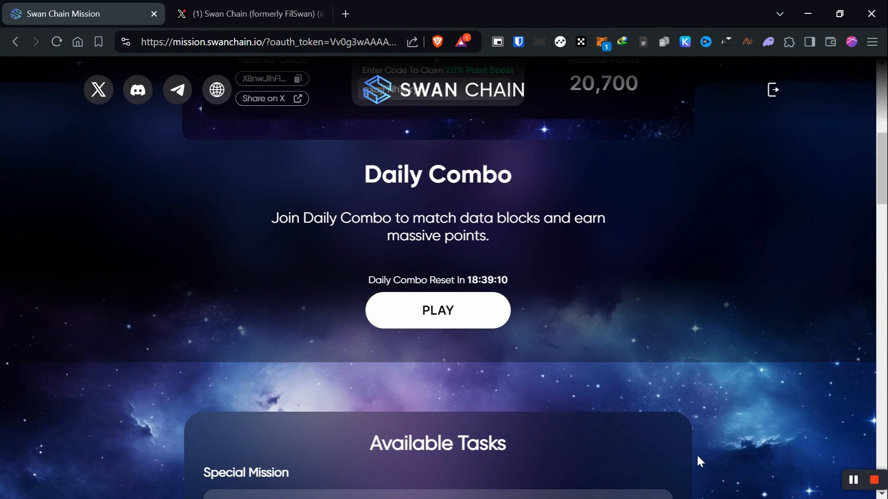
mouse_move(770, 446)
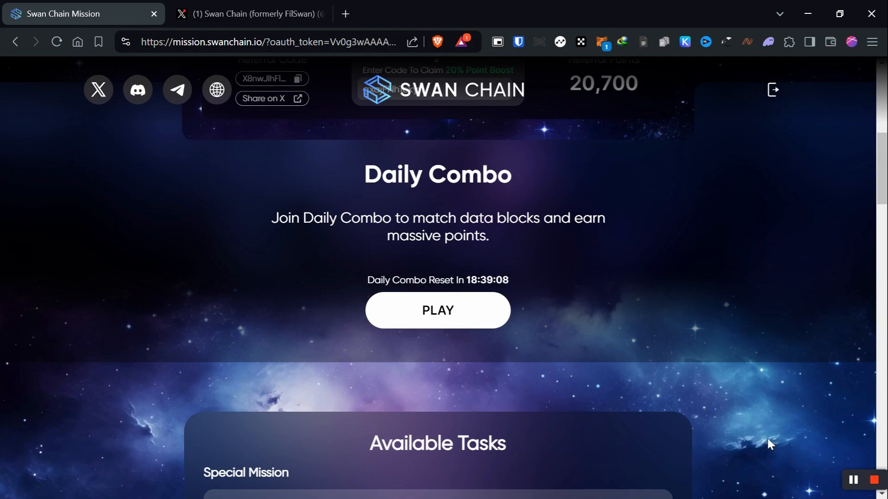
Scroll the mission page back to the Connect EVM Wallet task.
scroll("up", 3)
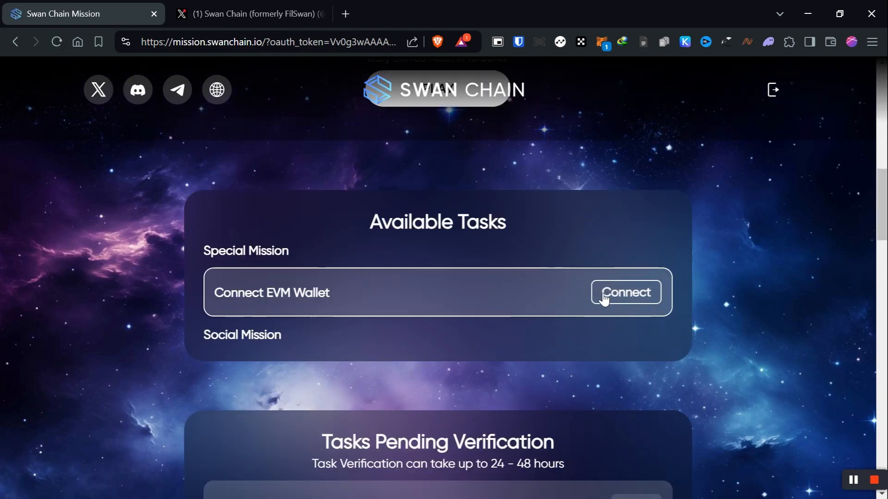
Restart the wallet link and sign MetaMask's second swanchain.io sign-in request.
left_click(626, 293)
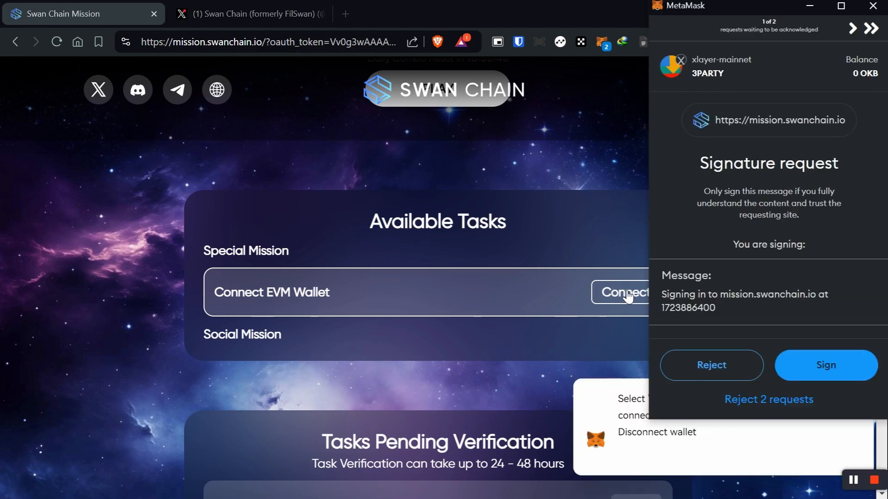
left_click_drag(699, 163, 782, 195)
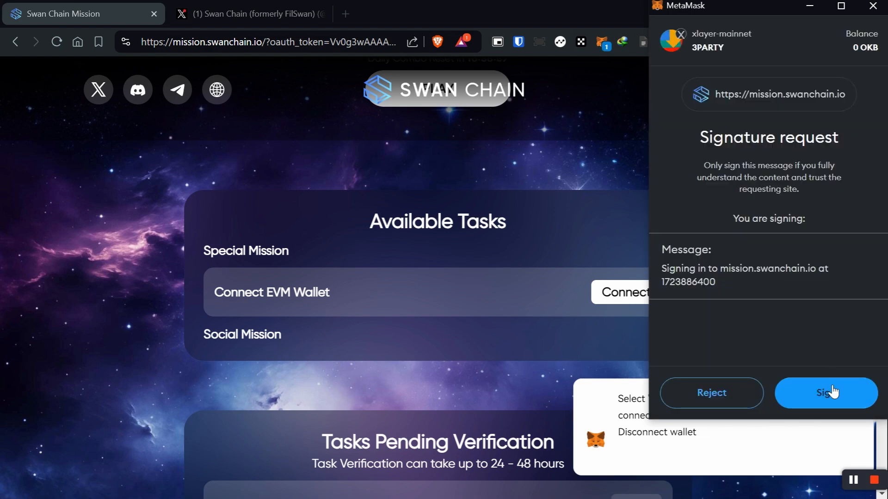
left_click(826, 393)
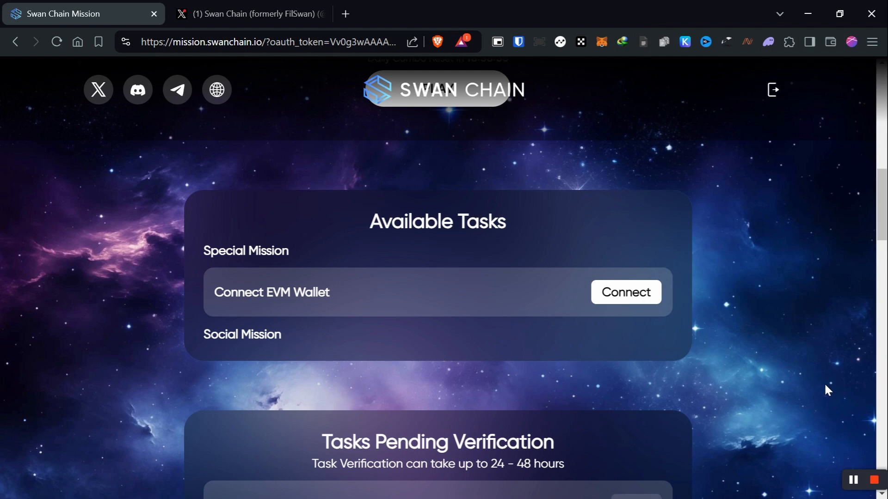
Confirm the link so 'Added public linked address successfully' appears for 0x06…8744.
left_click(625, 292)
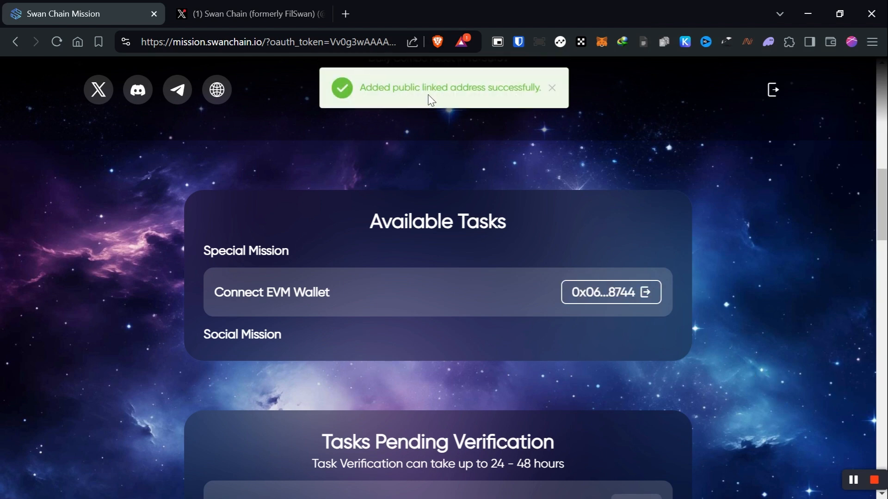
mouse_move(524, 97)
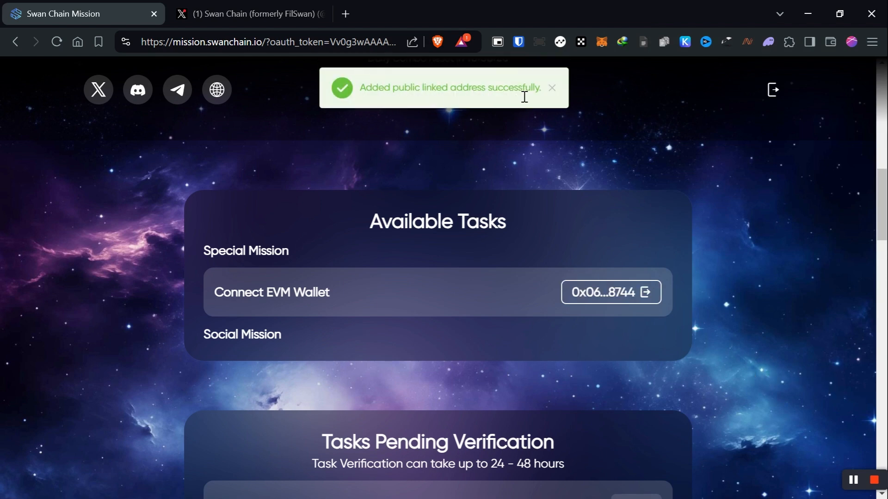
mouse_move(482, 143)
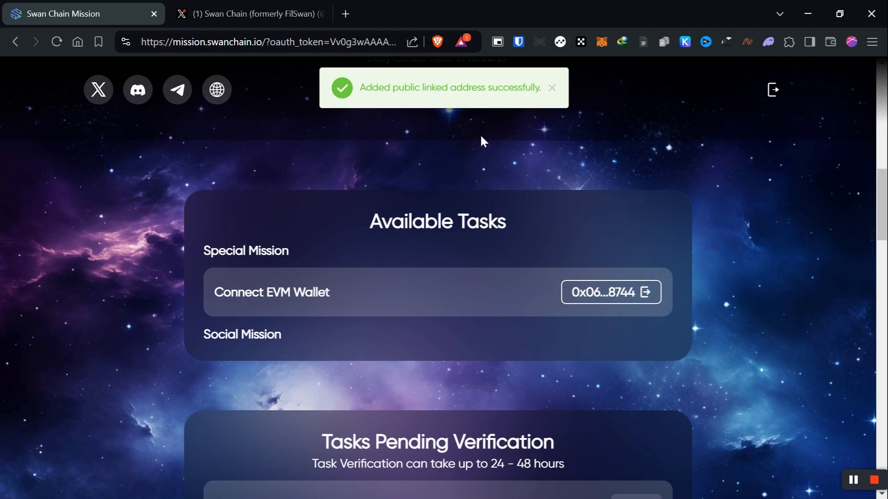
mouse_move(325, 241)
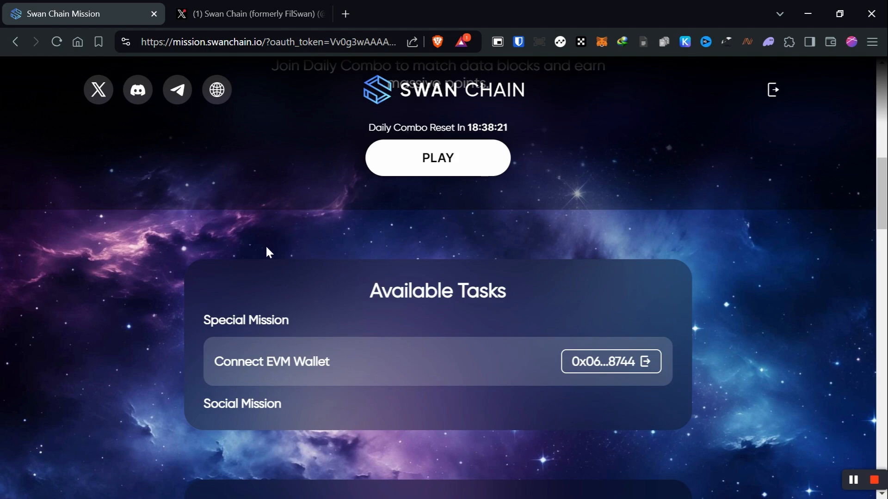
mouse_move(323, 251)
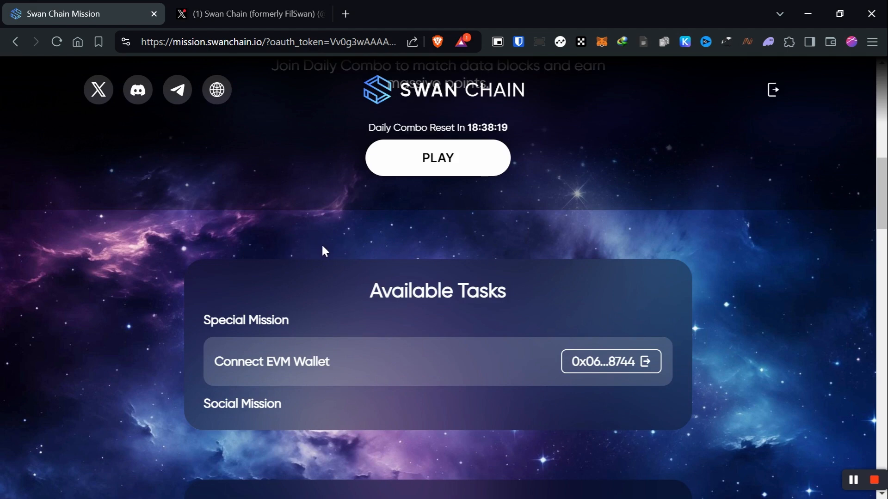
mouse_move(397, 294)
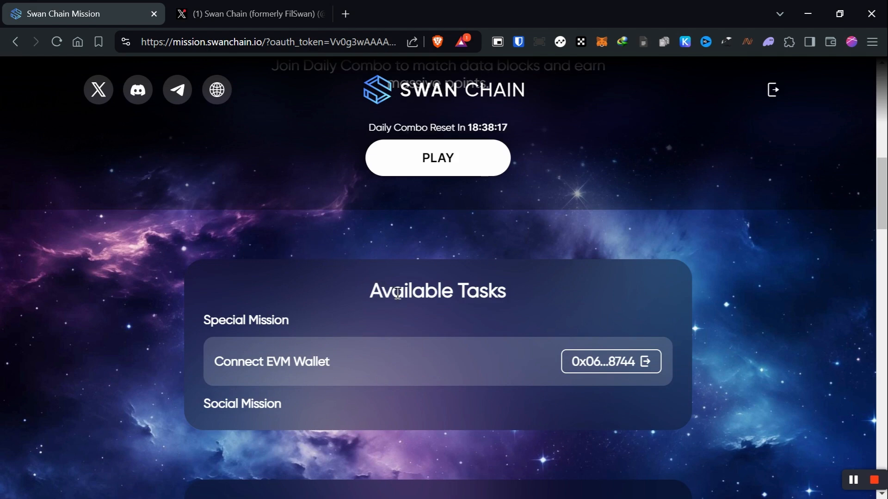
mouse_move(457, 256)
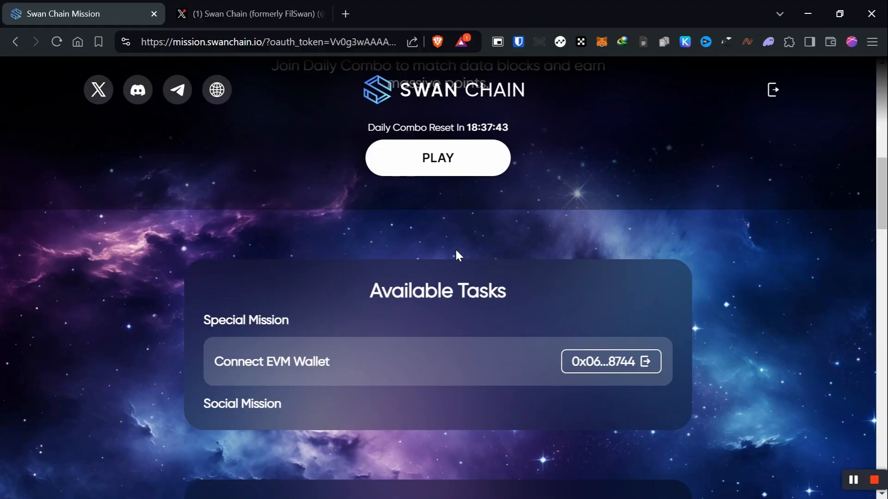